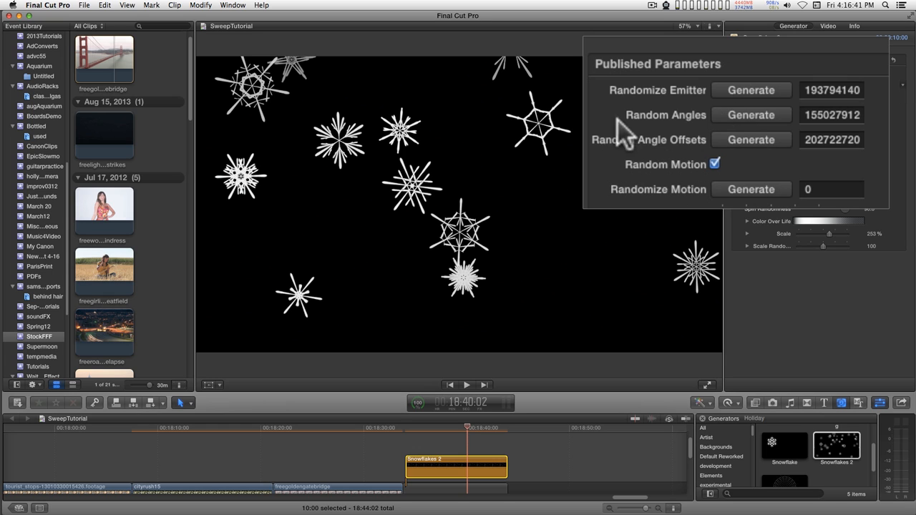
{"action": "mouse_move", "coordinate": [716, 112]}
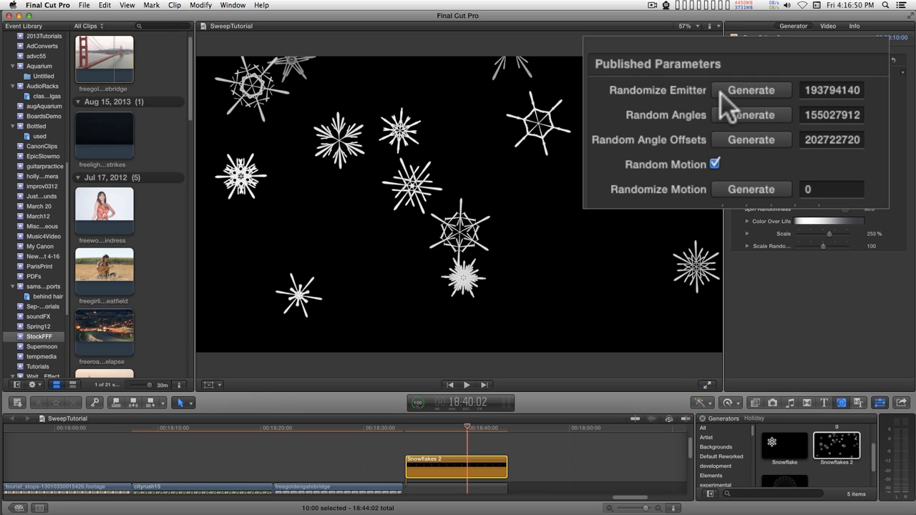
{"action": "mouse_move", "coordinate": [781, 98]}
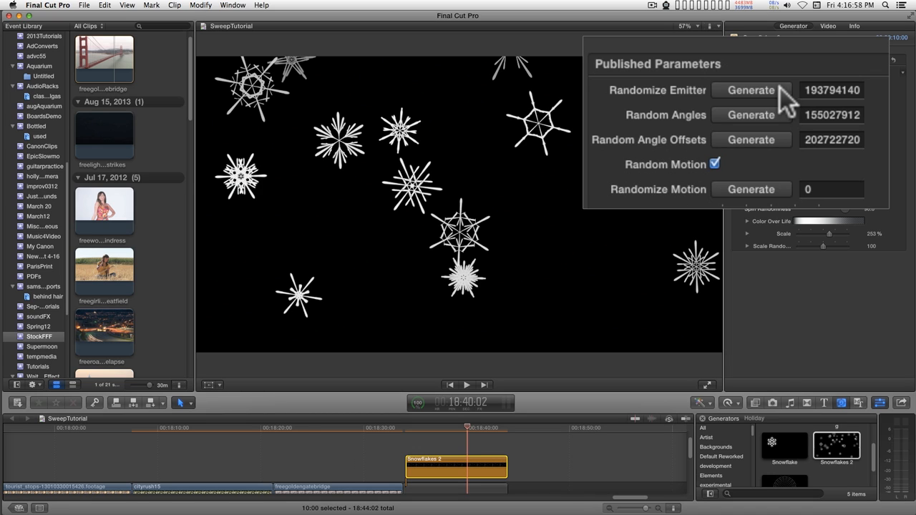
{"action": "mouse_move", "coordinate": [661, 117]}
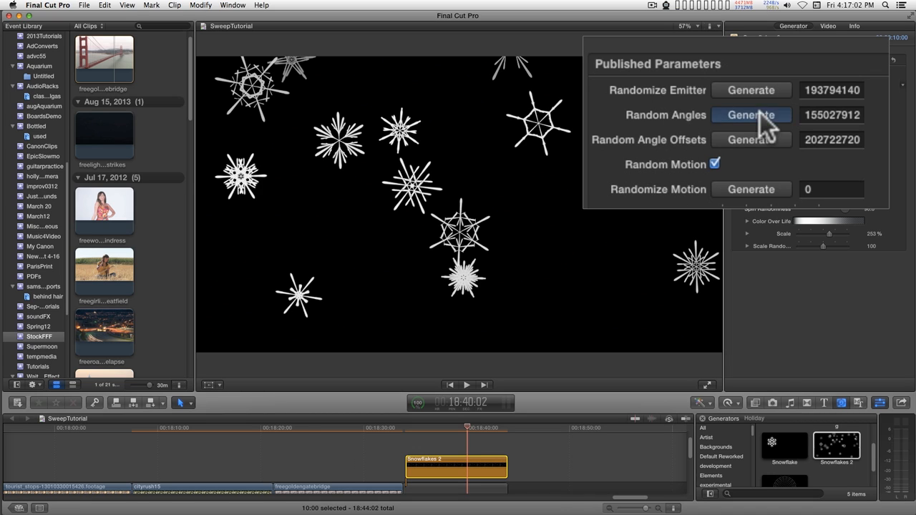
Regenerate the Random Angles seed four times, landing on 370061408 for new spoke patterns.
{"action": "left_click", "coordinate": [750, 115]}
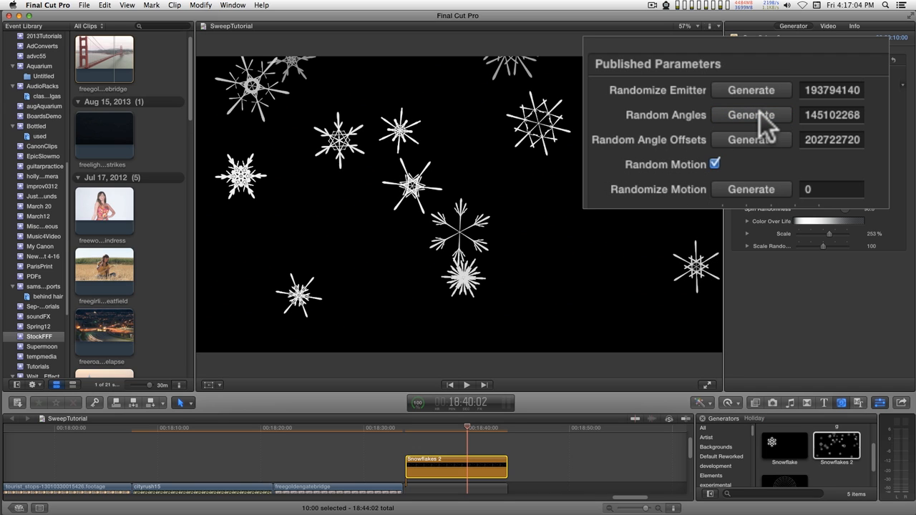
{"action": "left_click", "coordinate": [750, 115]}
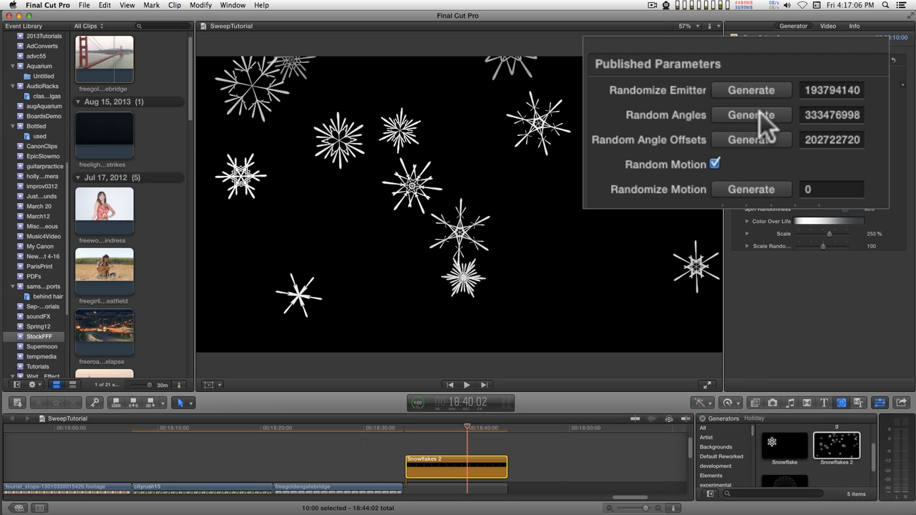
{"action": "left_click", "coordinate": [750, 114]}
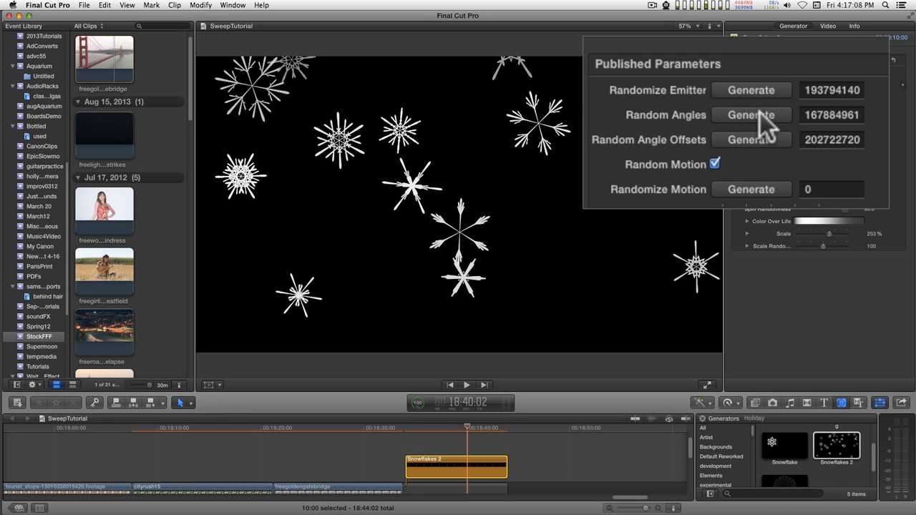
{"action": "left_click", "coordinate": [750, 114]}
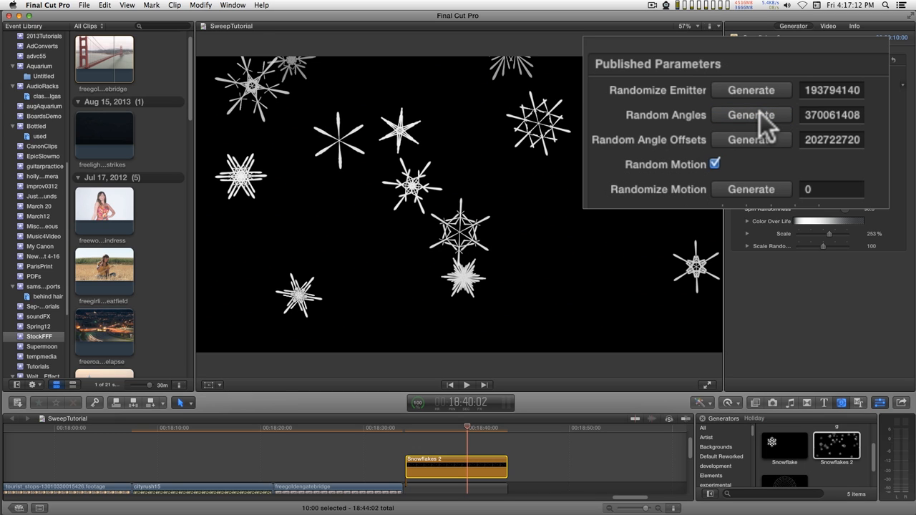
{"action": "mouse_move", "coordinate": [634, 156]}
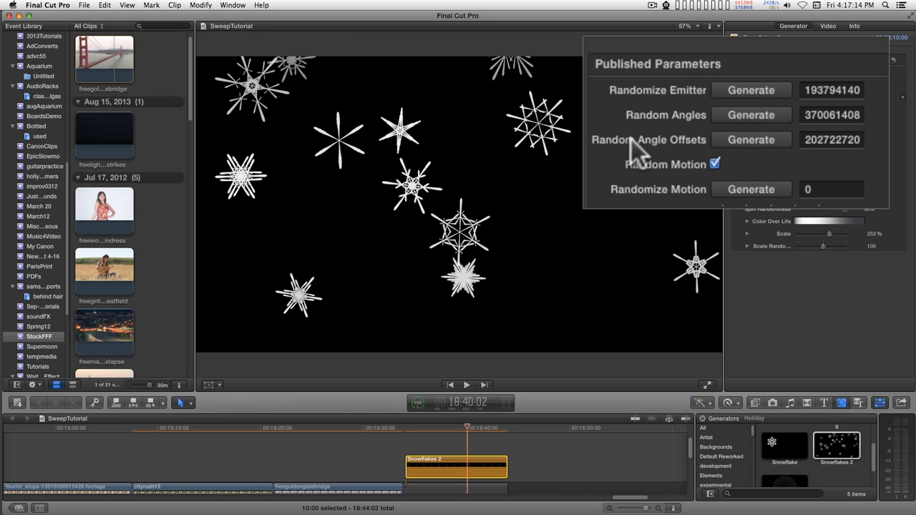
Regenerate the Random Angle Offsets seed five times, ending at 184292258.
{"action": "left_click", "coordinate": [752, 140]}
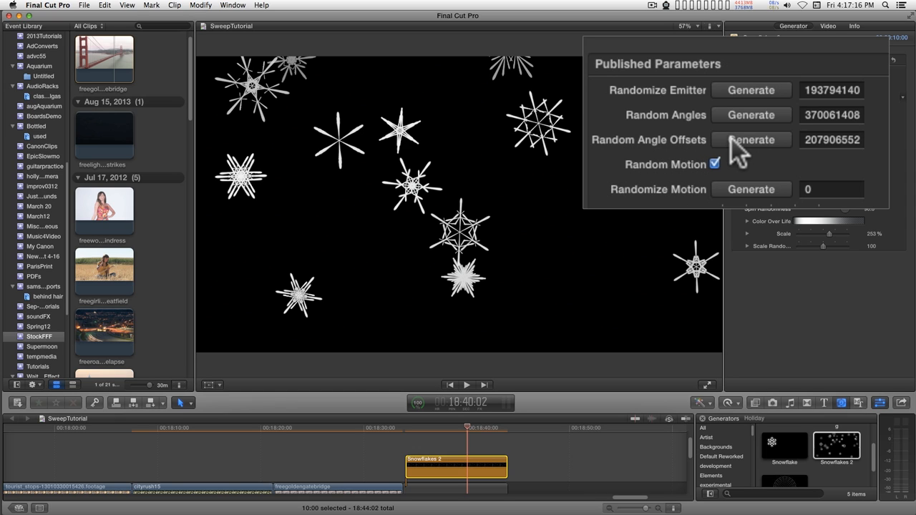
{"action": "left_click", "coordinate": [750, 140]}
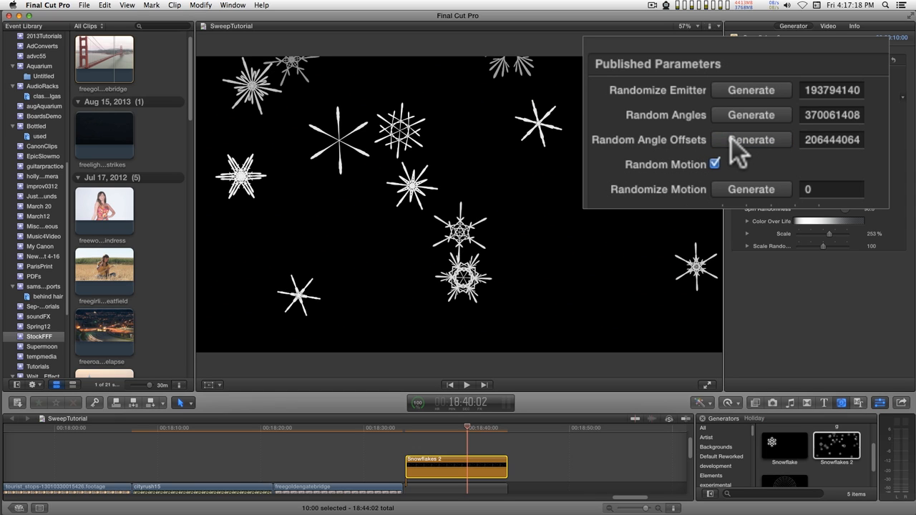
{"action": "left_click", "coordinate": [750, 140]}
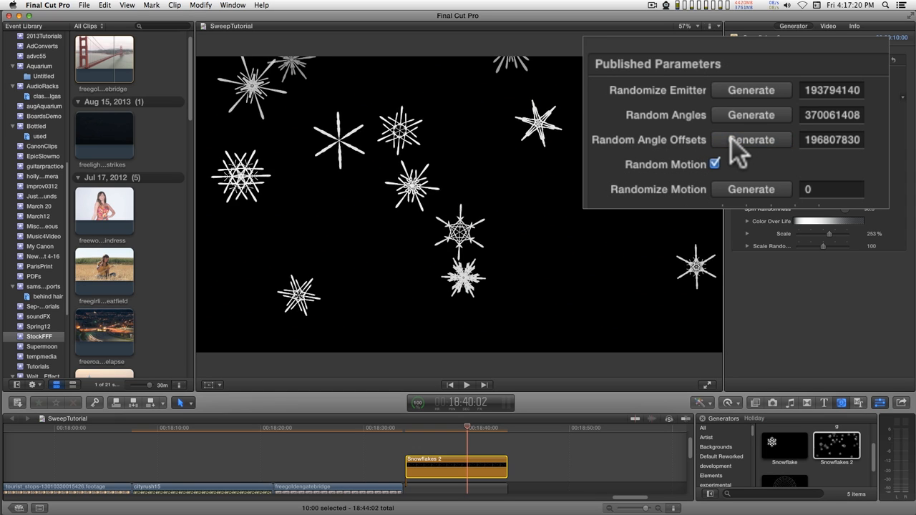
{"action": "left_click", "coordinate": [750, 140]}
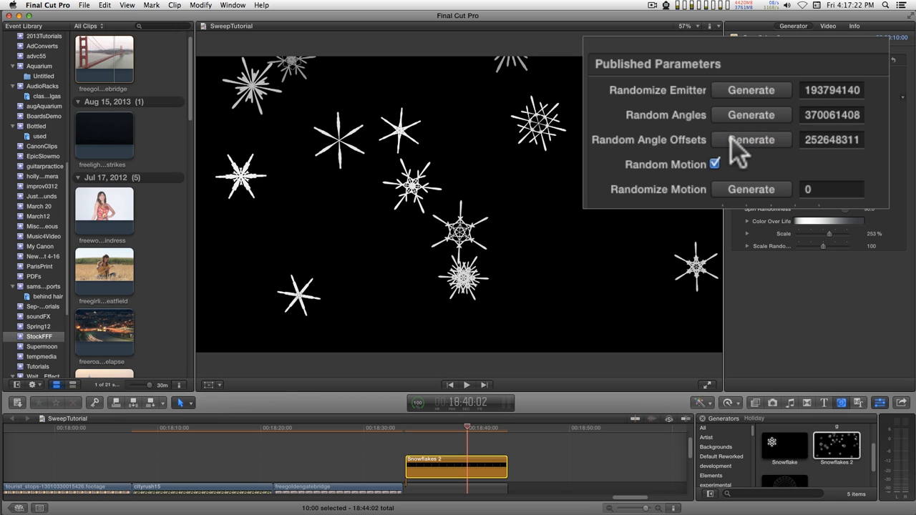
{"action": "left_click", "coordinate": [750, 140]}
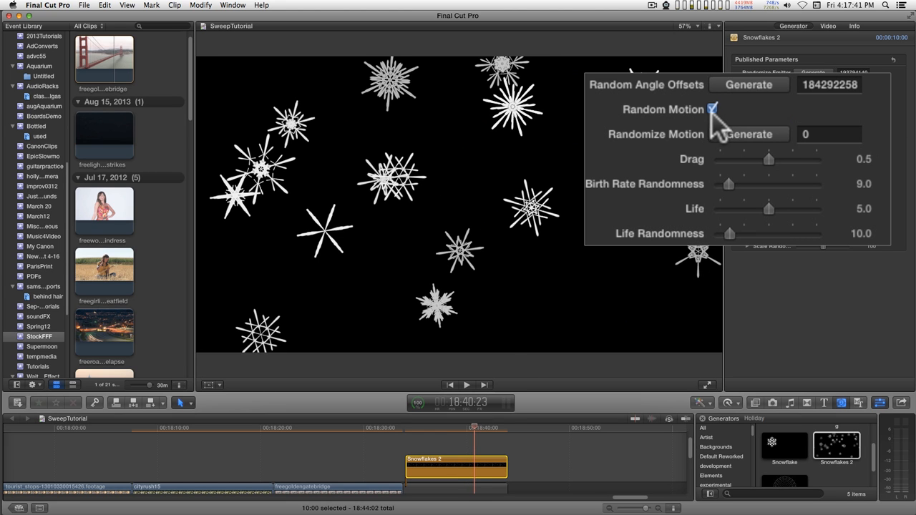
Toggle Random Motion off and back on, then reseed Randomize Motion twice while previewing.
{"action": "left_click", "coordinate": [715, 109]}
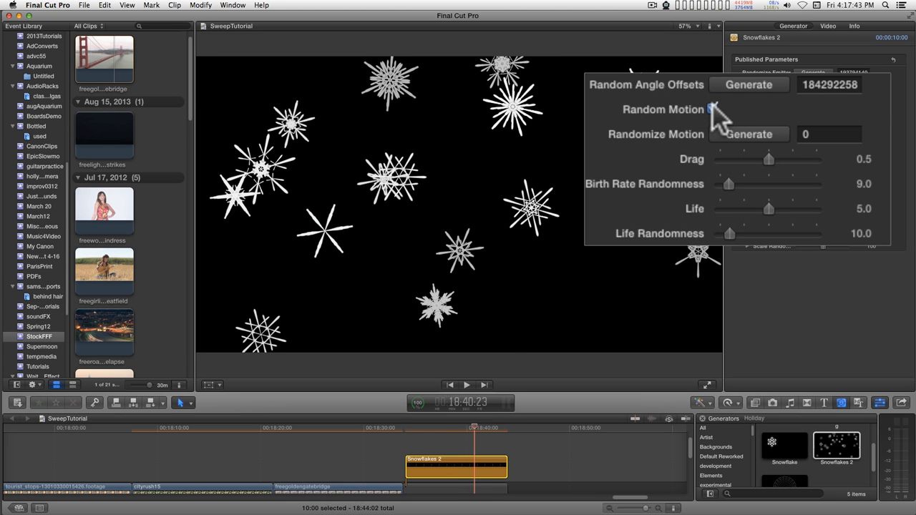
{"action": "left_click", "coordinate": [711, 109]}
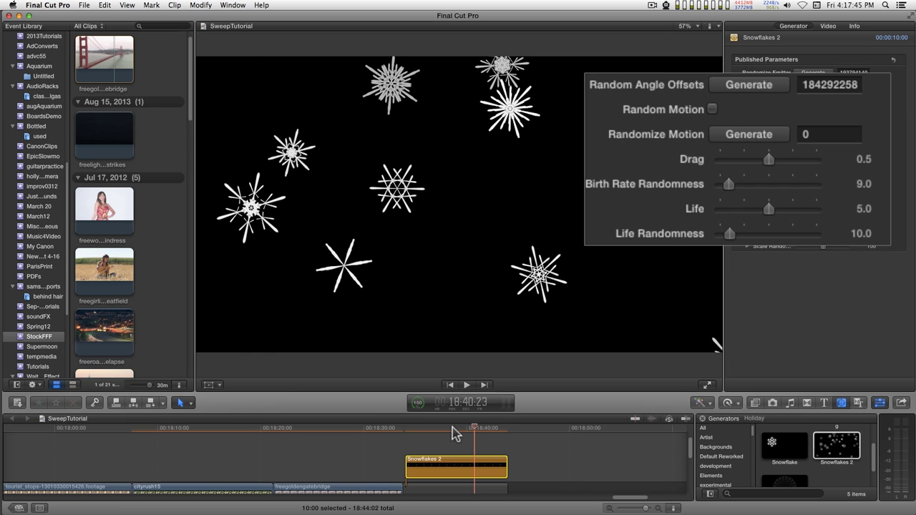
{"action": "left_click", "coordinate": [413, 433]}
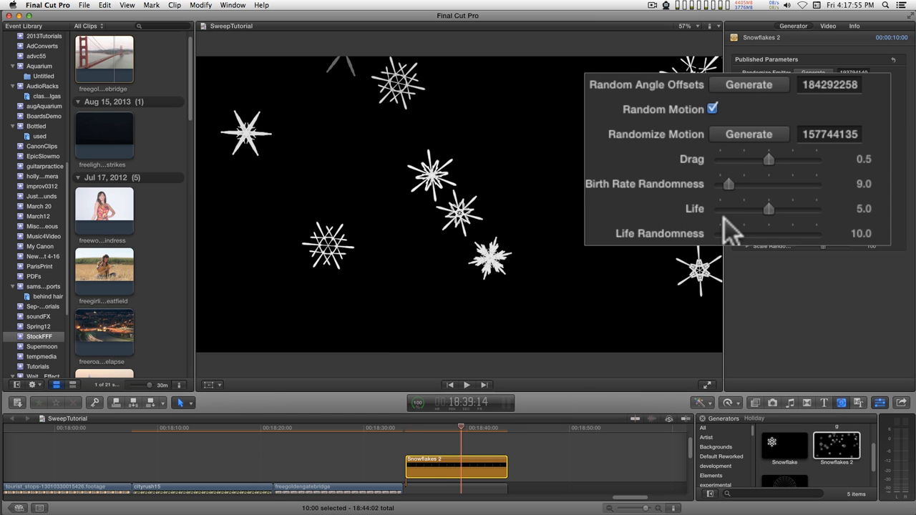
{"action": "left_click", "coordinate": [748, 135]}
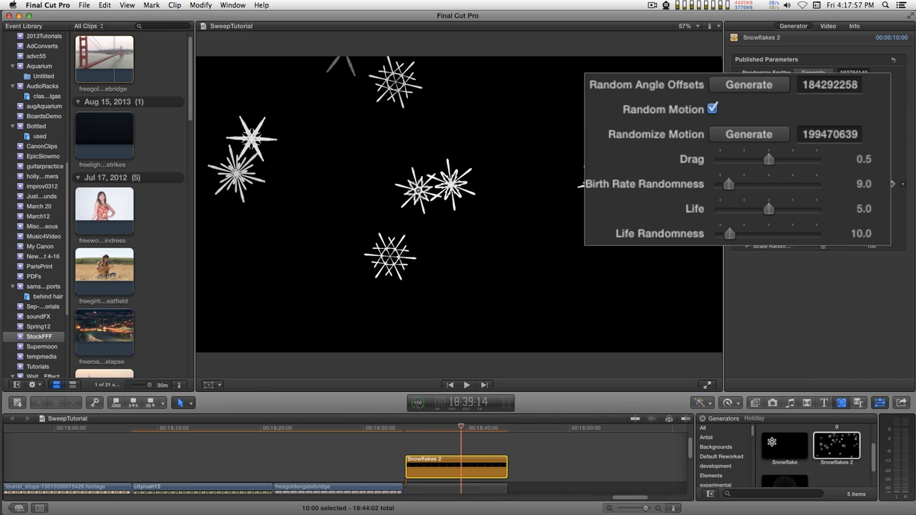
{"action": "left_click", "coordinate": [748, 135]}
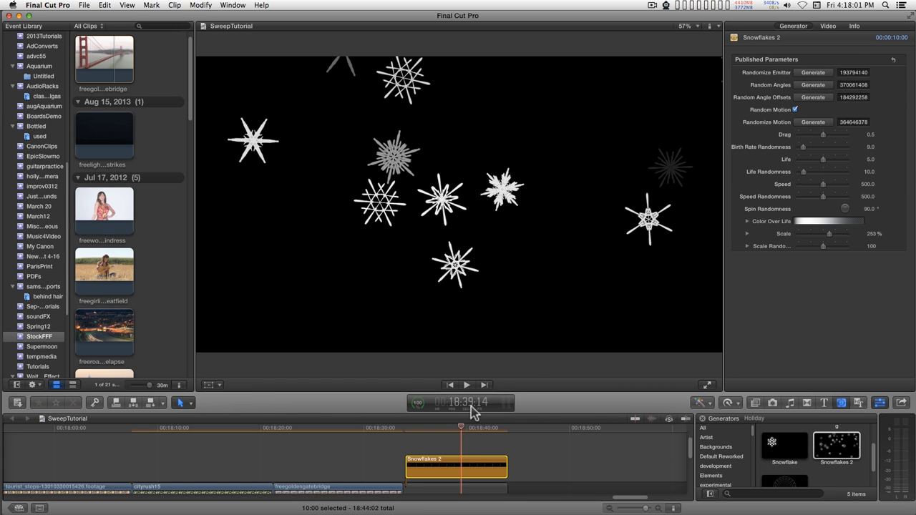
Raise the snowflakes' Drag from 0.5 to about 0.94.
{"action": "left_click_drag", "start_coordinate": [473, 412], "coordinate": [458, 429]}
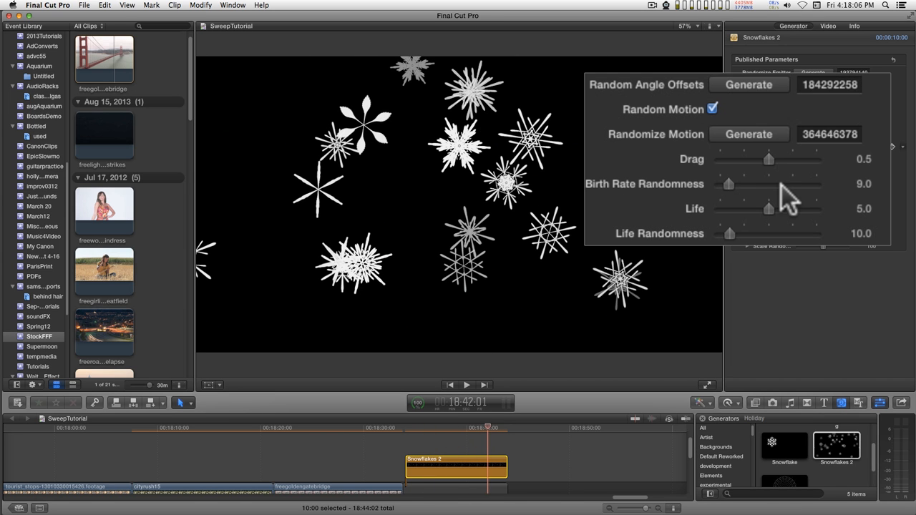
{"action": "left_click_drag", "start_coordinate": [768, 159], "coordinate": [793, 159]}
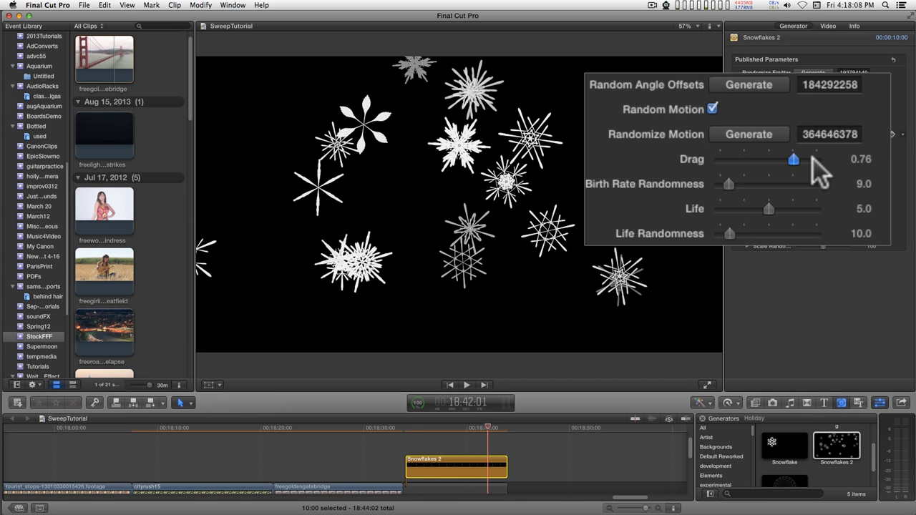
{"action": "left_click_drag", "start_coordinate": [793, 159], "coordinate": [815, 158]}
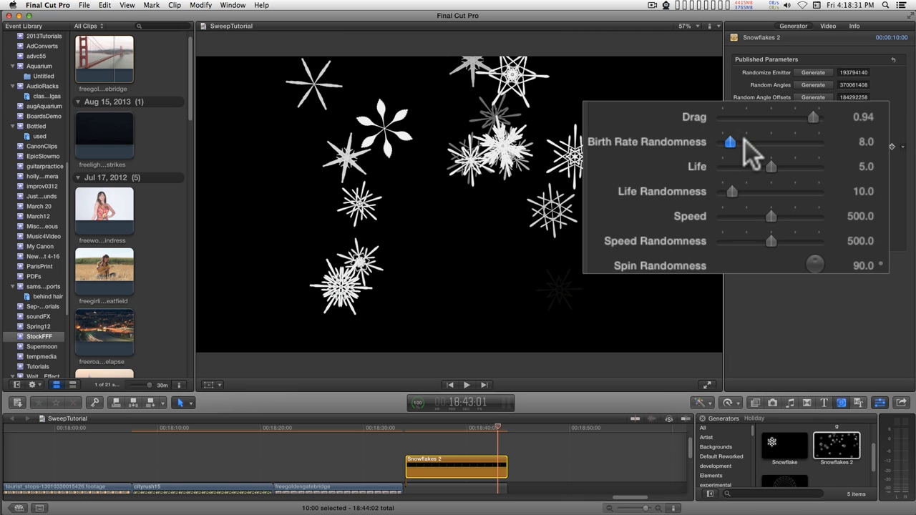
Set Birth Rate Randomness to 60.0 and lower Life to 1.94.
{"action": "left_click_drag", "start_coordinate": [730, 141], "coordinate": [773, 142]}
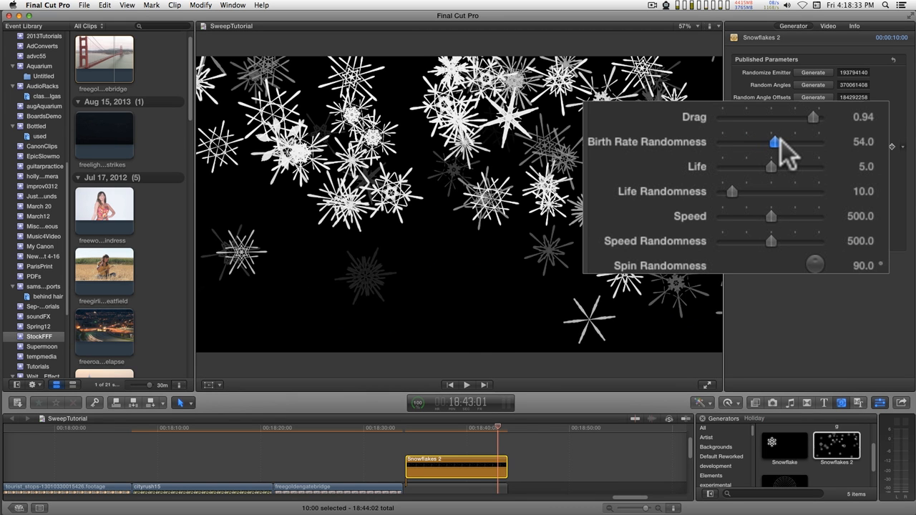
{"action": "left_click_drag", "start_coordinate": [771, 141], "coordinate": [779, 142]}
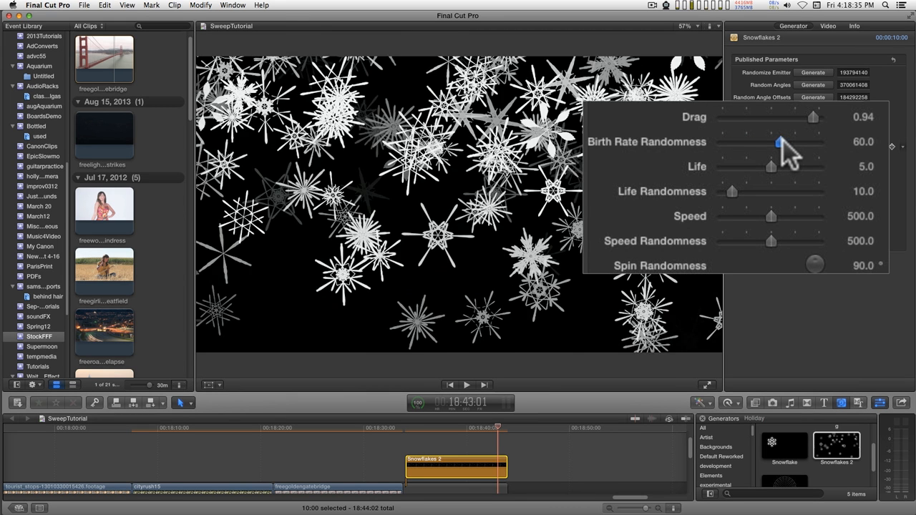
{"action": "left_click_drag", "start_coordinate": [770, 166], "coordinate": [767, 166]}
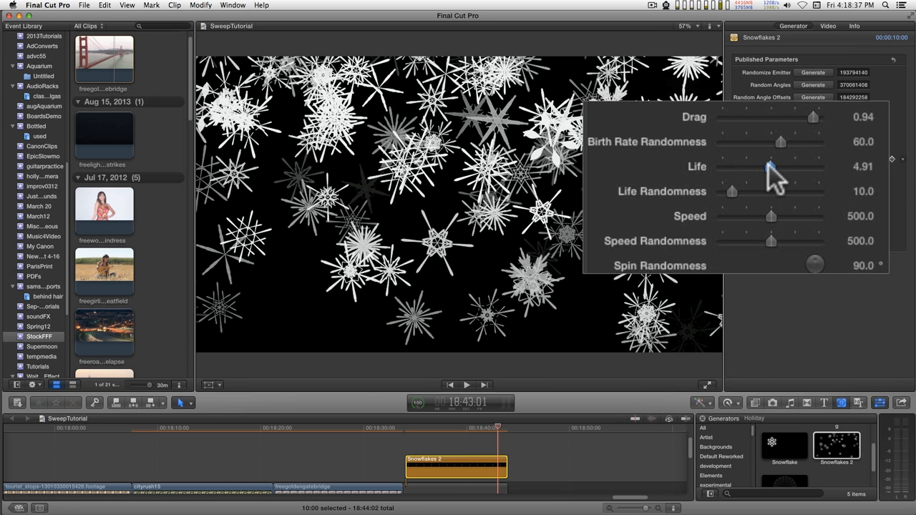
{"action": "left_click_drag", "start_coordinate": [770, 166], "coordinate": [767, 166]}
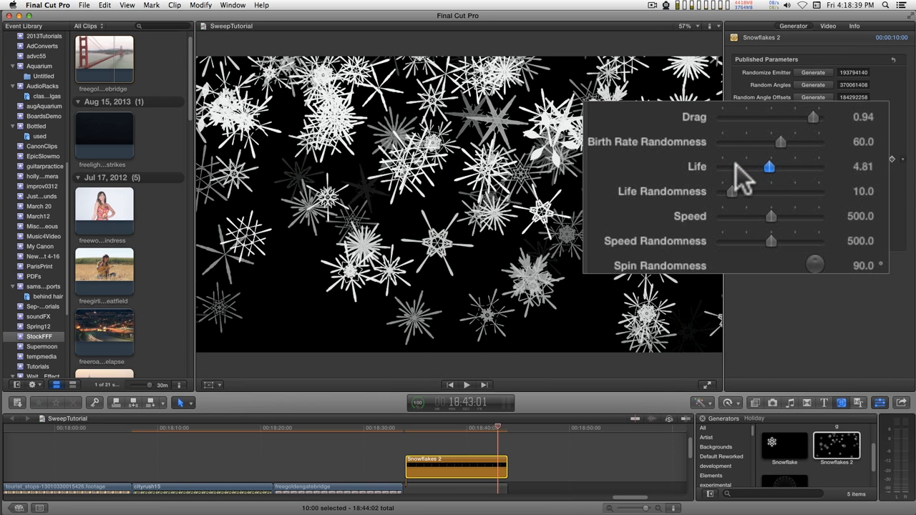
{"action": "left_click_drag", "start_coordinate": [769, 166], "coordinate": [733, 167]}
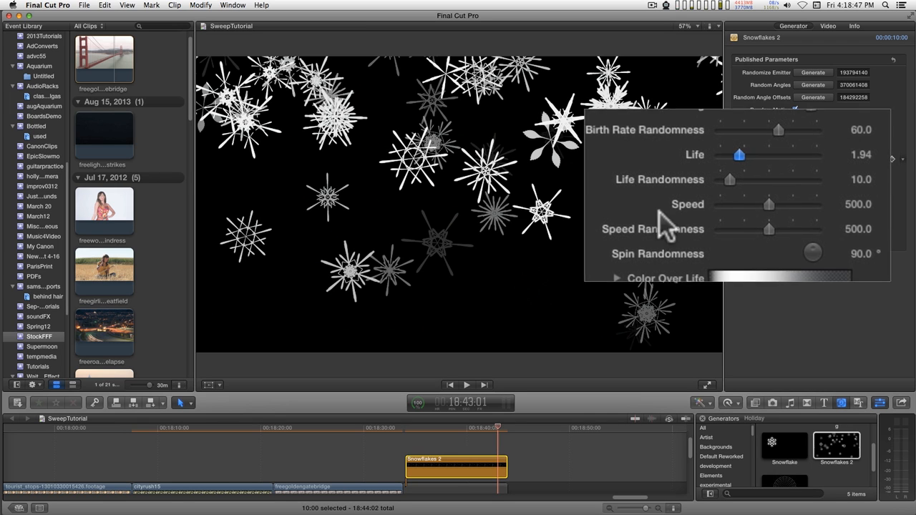
{"action": "scroll", "scroll_direction": "down", "scroll_amount": 3}
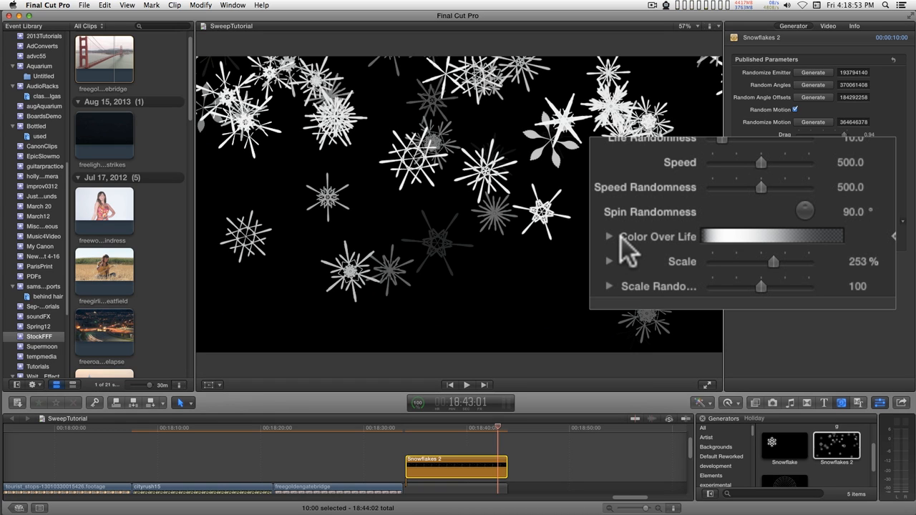
{"action": "mouse_move", "coordinate": [474, 222]}
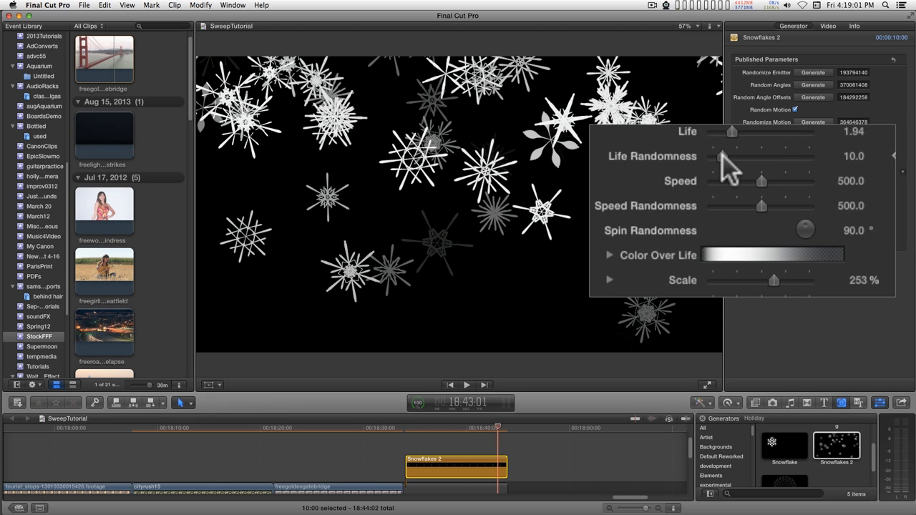
{"action": "mouse_move", "coordinate": [772, 189]}
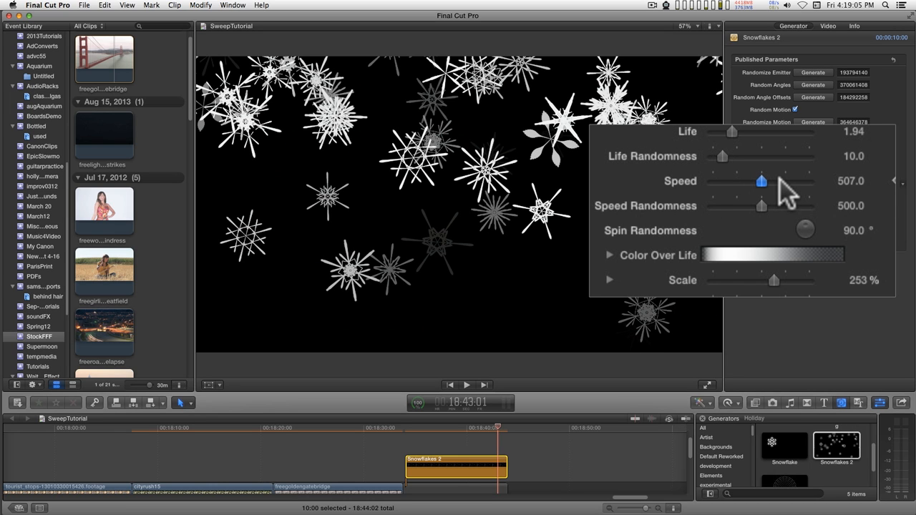
Raise Speed from 500 to 751.0 and nudge Drag around 0.84.
{"action": "left_click_drag", "start_coordinate": [762, 180], "coordinate": [786, 181]}
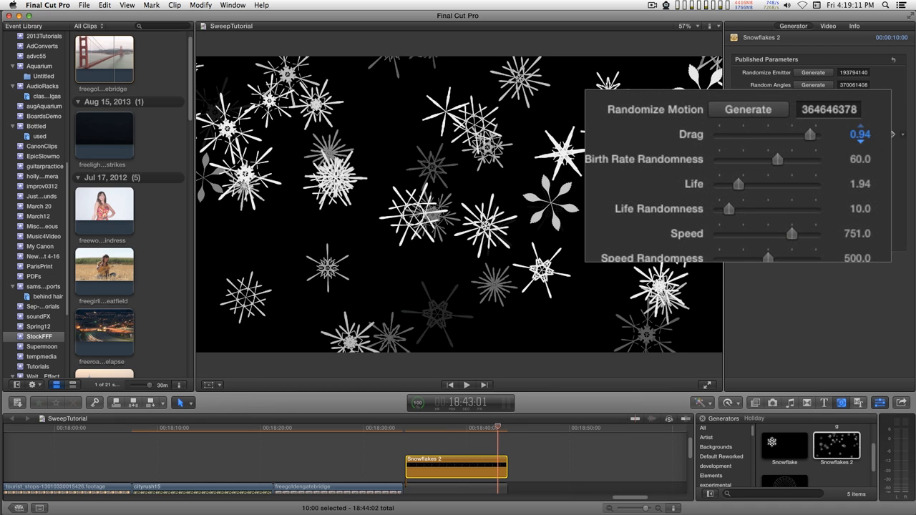
{"action": "left_click_drag", "start_coordinate": [809, 135], "coordinate": [801, 134]}
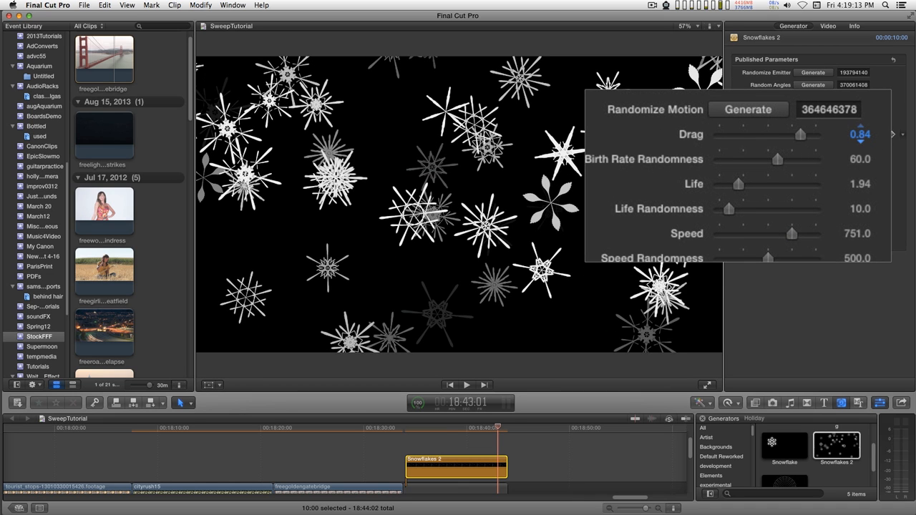
{"action": "left_click_drag", "start_coordinate": [800, 135], "coordinate": [816, 135]}
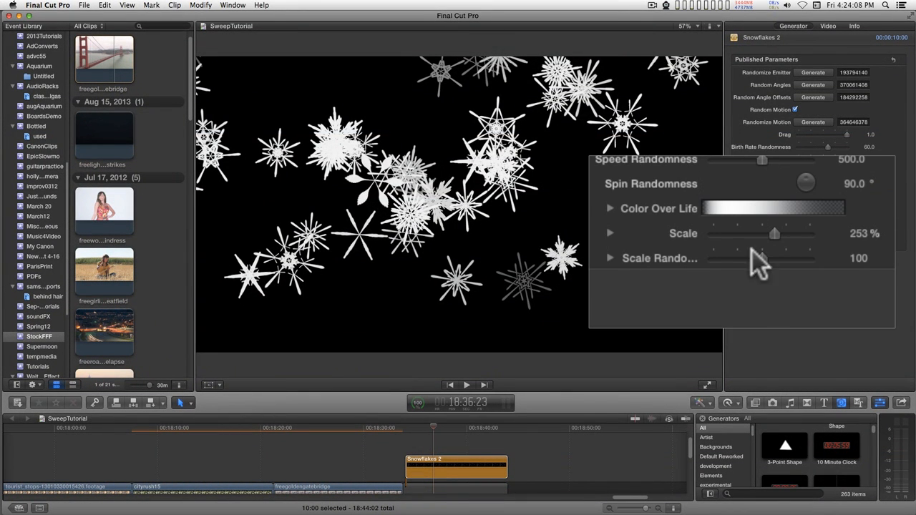
Reduce the snowflake Scale from 253% to 85%.
{"action": "left_click_drag", "start_coordinate": [775, 233], "coordinate": [773, 234]}
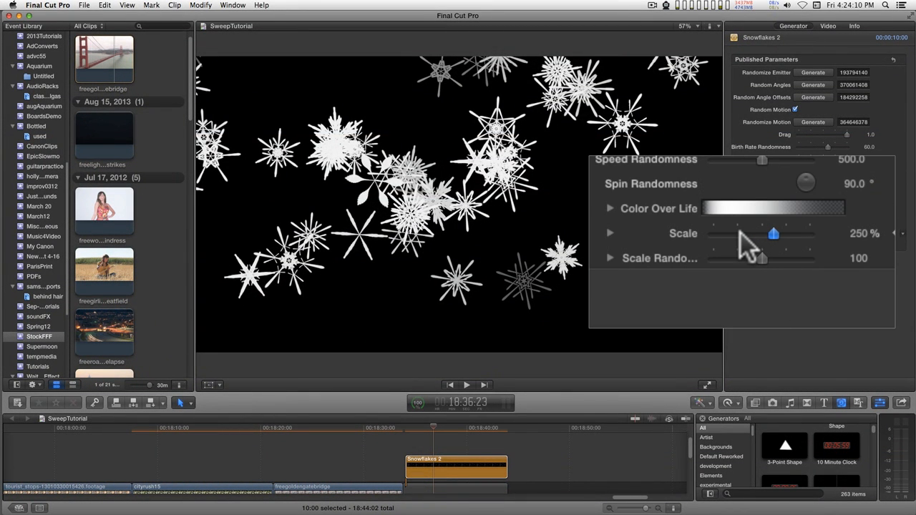
{"action": "left_click_drag", "start_coordinate": [773, 235], "coordinate": [733, 235]}
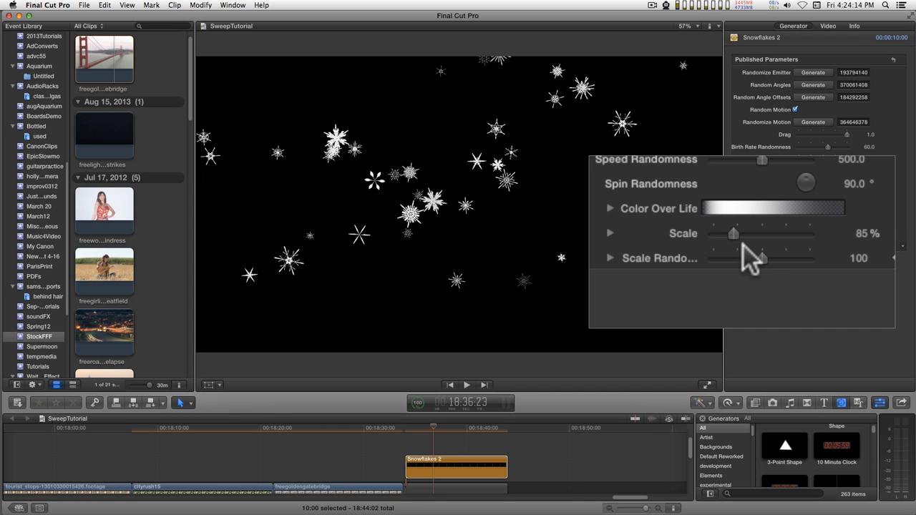
{"action": "mouse_move", "coordinate": [813, 286]}
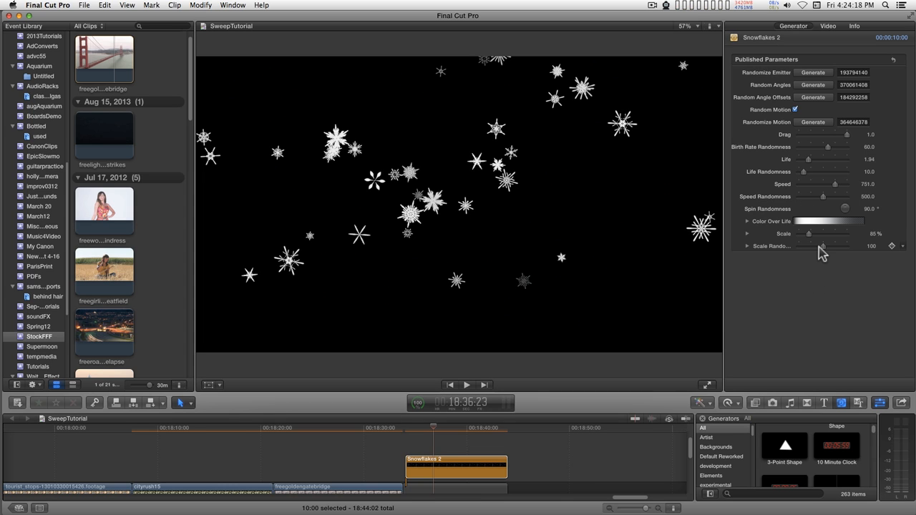
{"action": "mouse_move", "coordinate": [808, 256]}
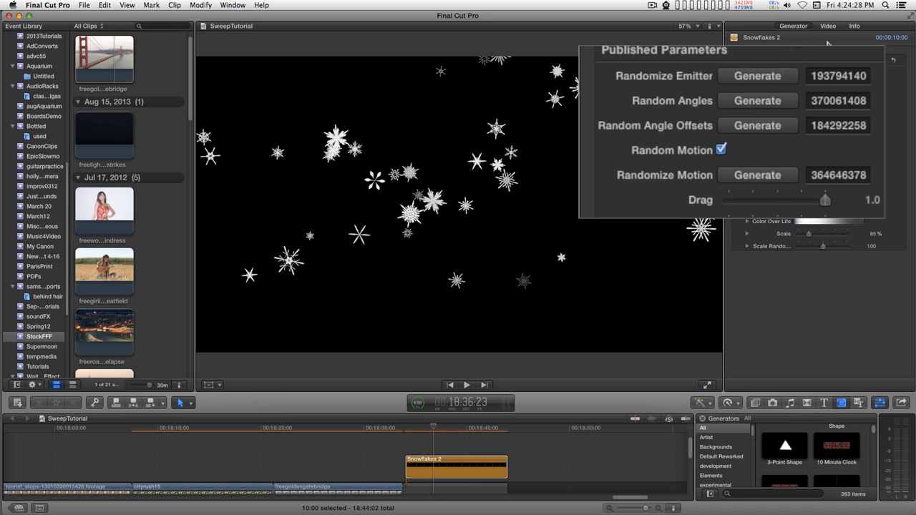
Reseed Randomize Emitter, Random Angles and Random Angle Offsets for a fresh snowfall layout.
{"action": "left_click", "coordinate": [758, 76]}
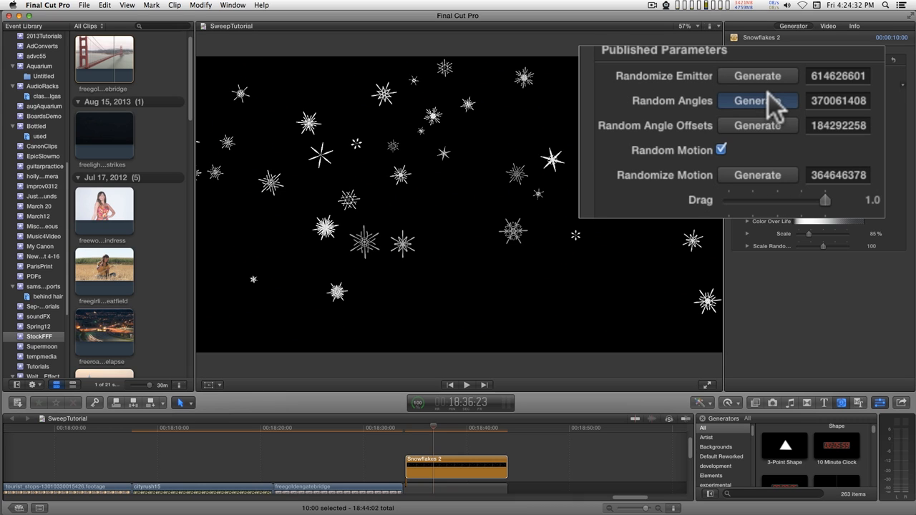
{"action": "left_click", "coordinate": [757, 100]}
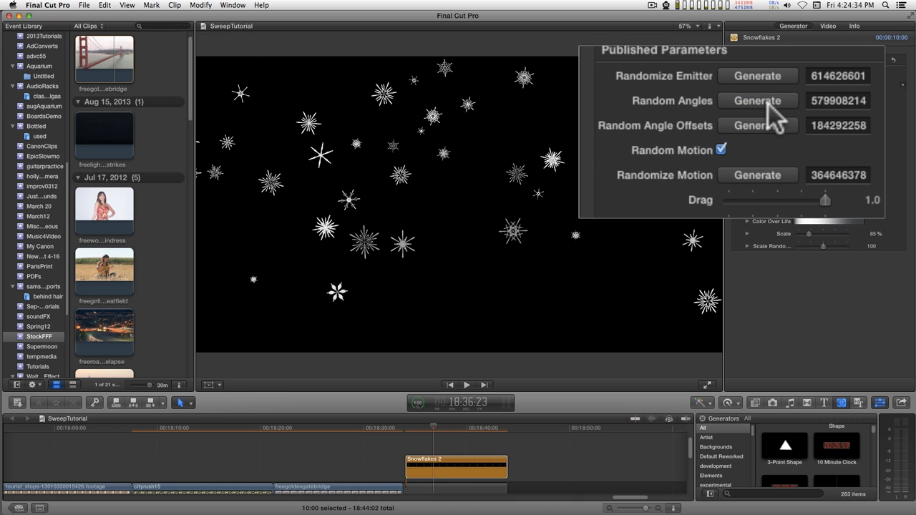
{"action": "left_click", "coordinate": [757, 126]}
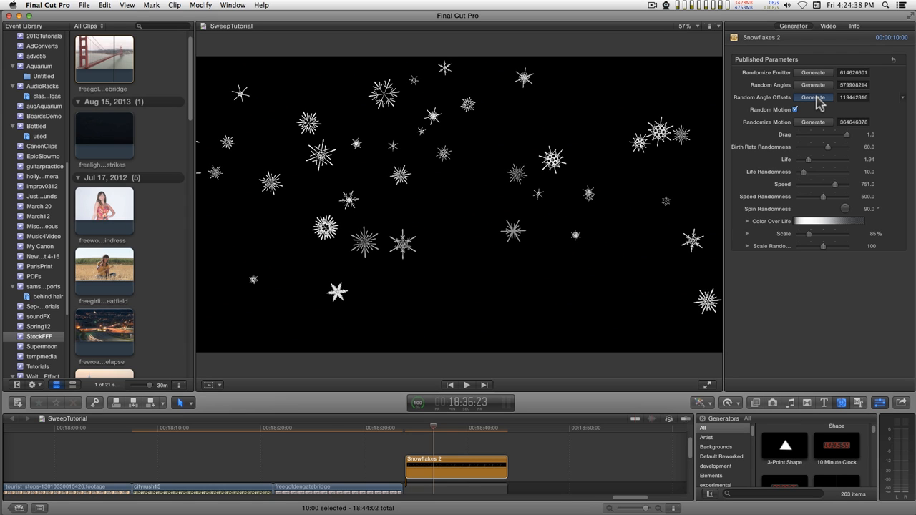
{"action": "left_click", "coordinate": [816, 98]}
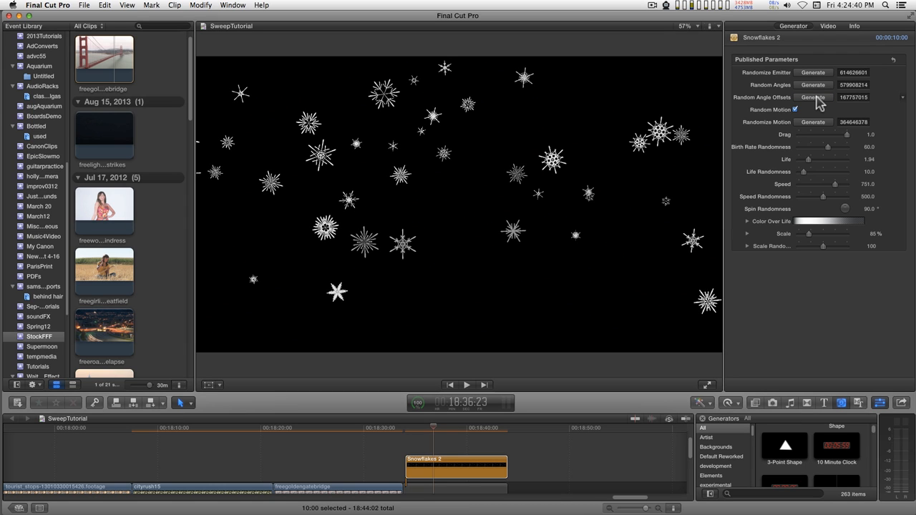